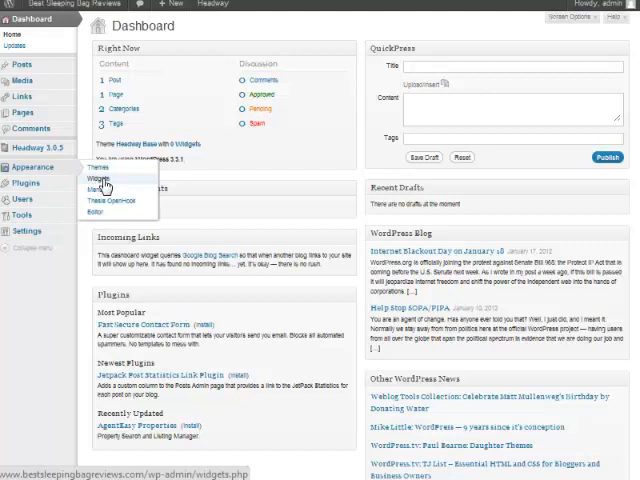
# - Place the widgets in the blog sidebar and title Recent Posts 'Sleeping Bag Reviews'
pyautogui.click(94, 180)
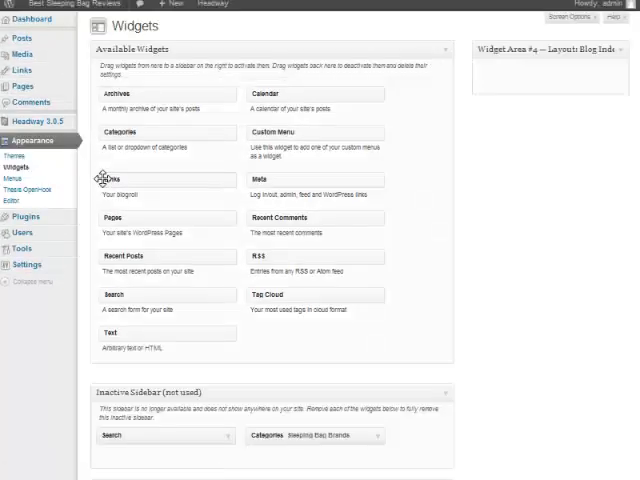
pyautogui.moveTo(156, 214)
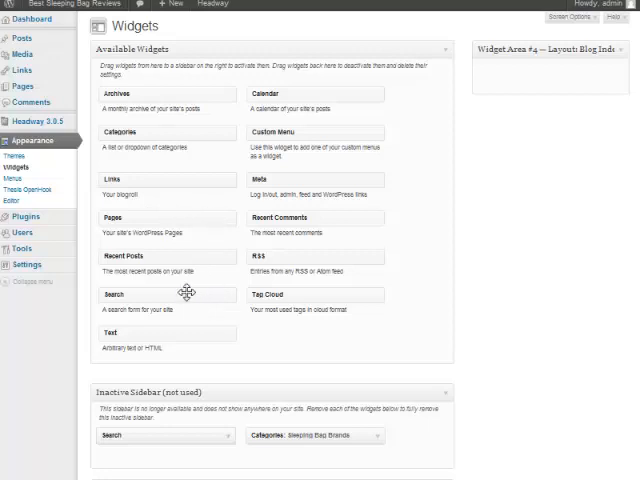
pyautogui.moveTo(168, 256); pyautogui.dragTo(548, 78)
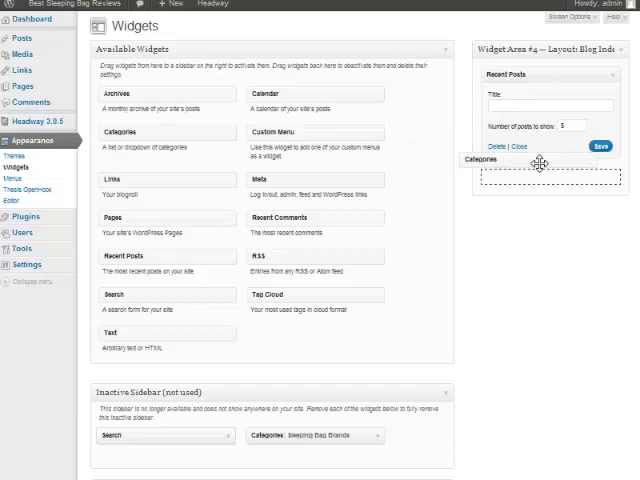
pyautogui.click(550, 172)
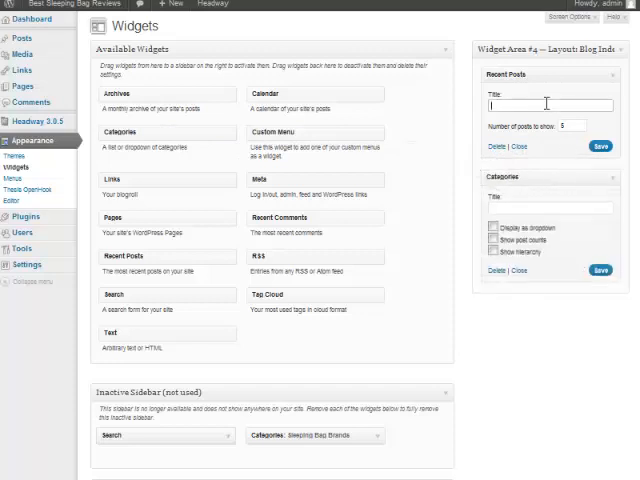
pyautogui.write('B')
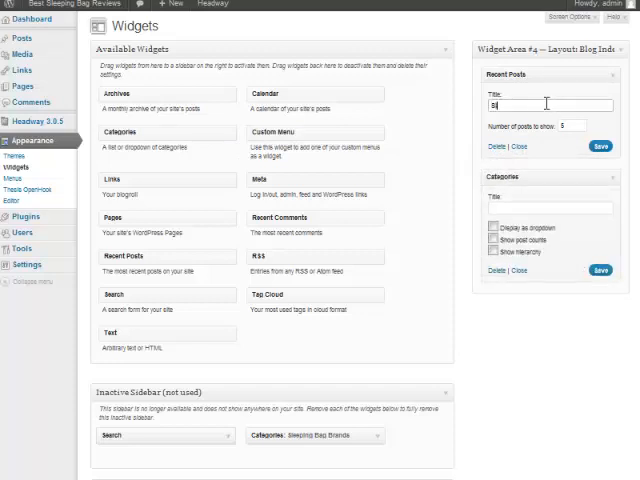
pyautogui.write('Sleeping bag')
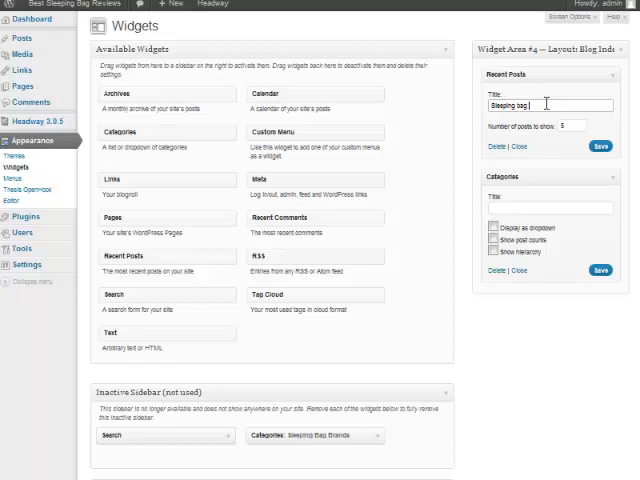
pyautogui.press('BackSpace')
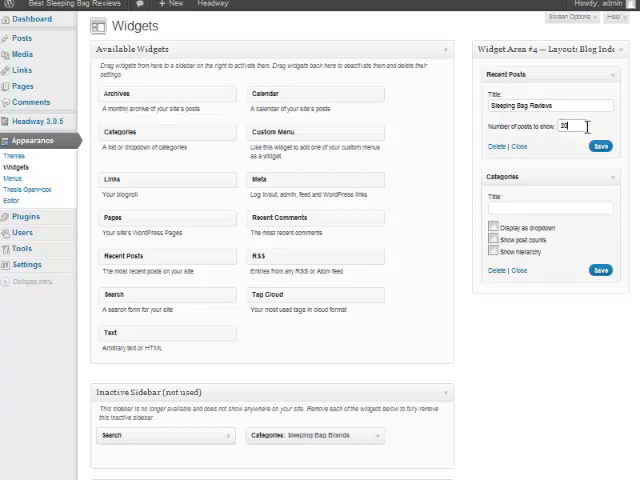
# - Title the Categories widget 'Sleeping Bag Brands' and save its settings
pyautogui.click(600, 146)
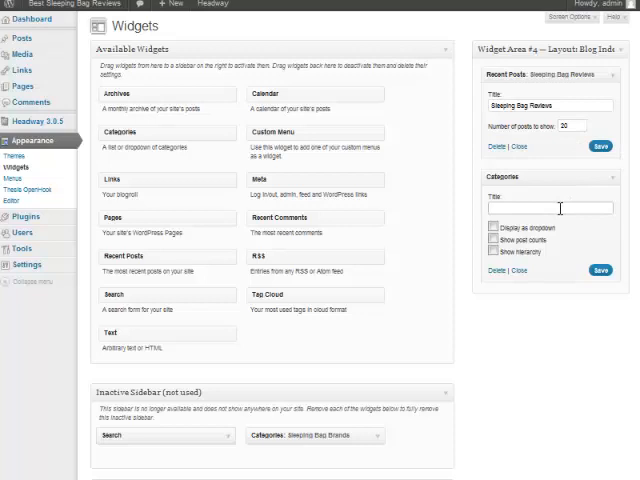
pyautogui.write('Sleeping Bag Brands')
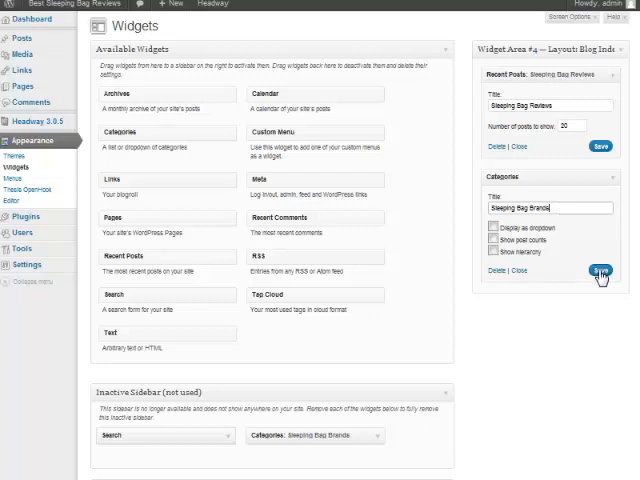
pyautogui.click(596, 272)
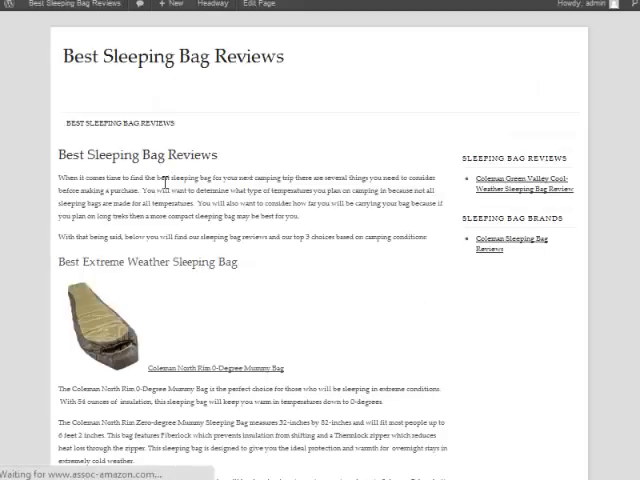
pyautogui.moveTo(538, 188)
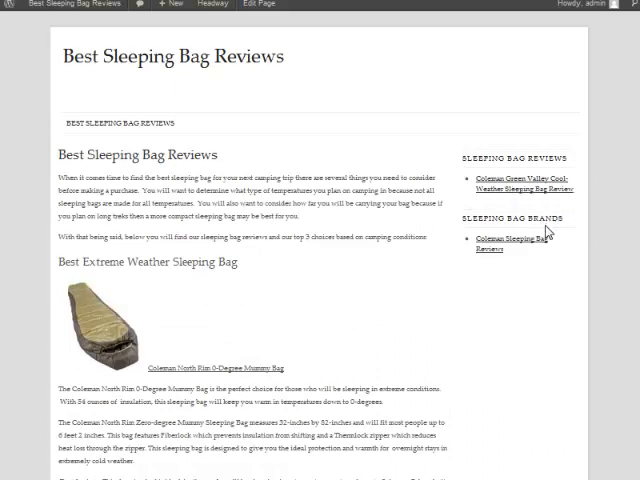
pyautogui.moveTo(490, 238)
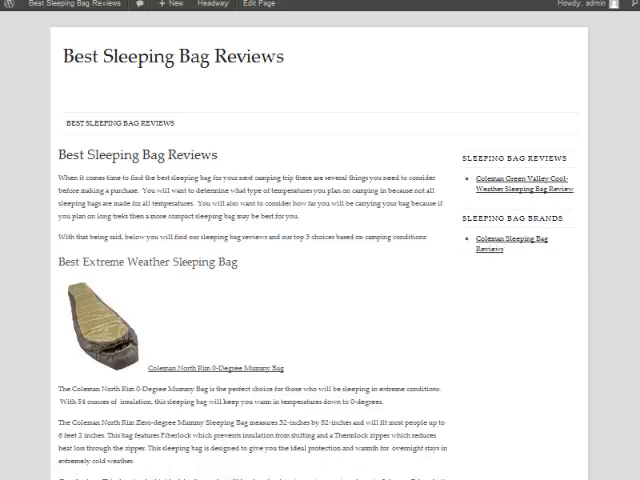
# - Scroll down the live front page to its footer credits
pyautogui.scroll(-3)
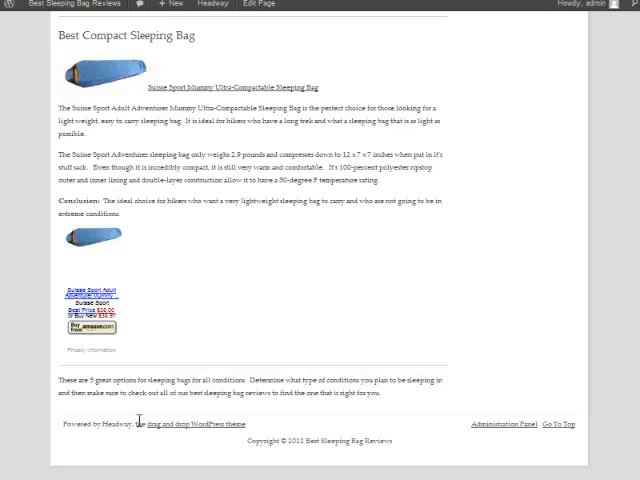
pyautogui.moveTo(538, 448)
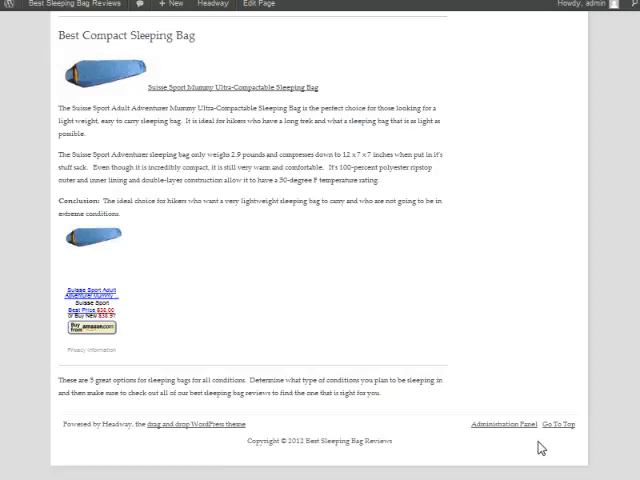
pyautogui.moveTo(236, 444)
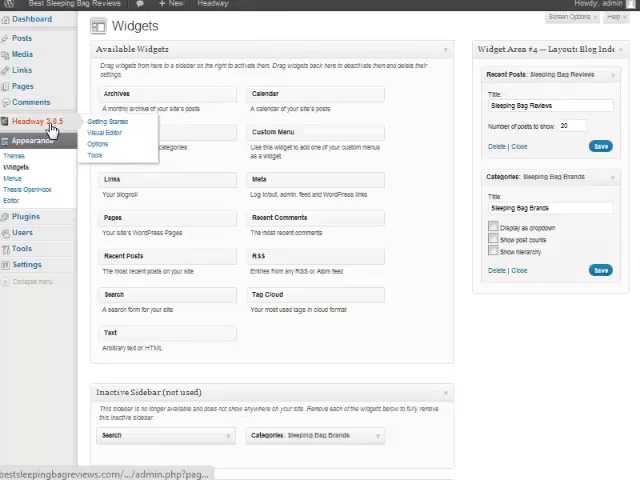
pyautogui.moveTo(120, 136)
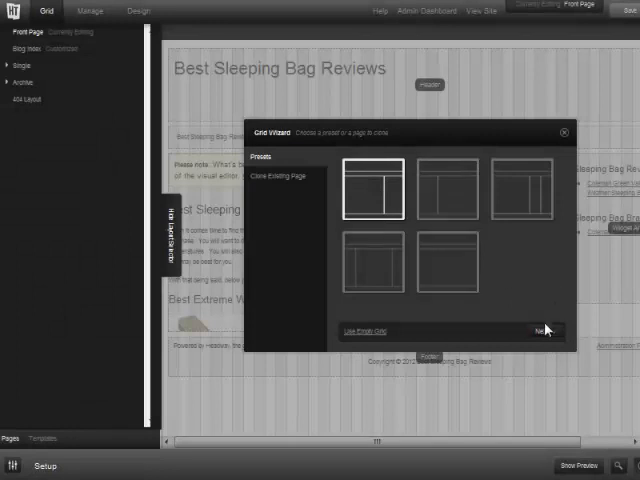
# - Accept the layout preset, finish the Grid Wizard and leave the page to Manage mode
pyautogui.click(544, 332)
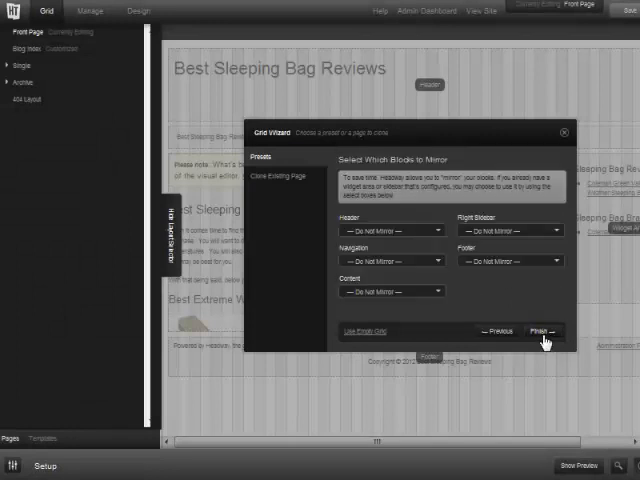
pyautogui.click(542, 332)
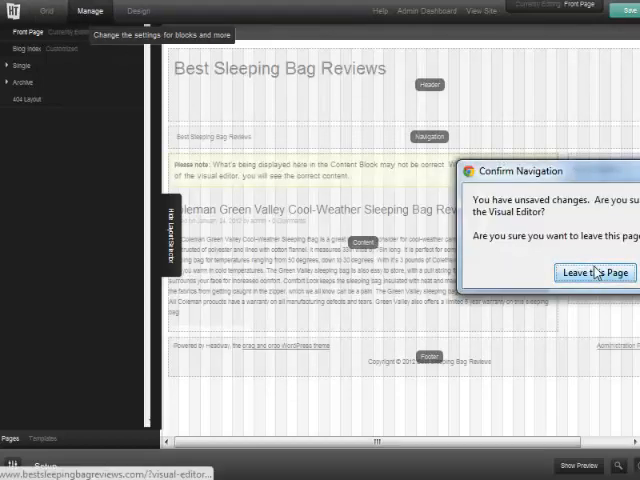
pyautogui.click(594, 272)
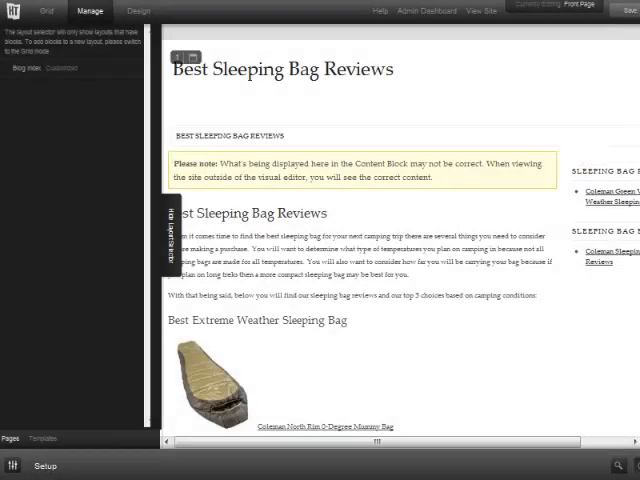
# - In the Footer Block options, turn off admin/login links and hide the Headway attribution
pyautogui.scroll(-3)
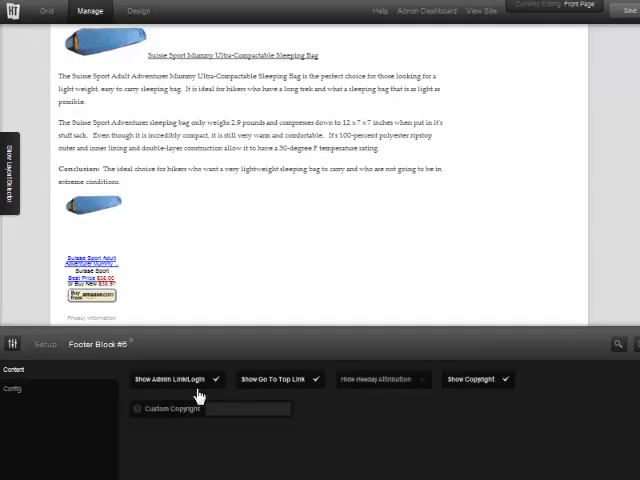
pyautogui.click(212, 378)
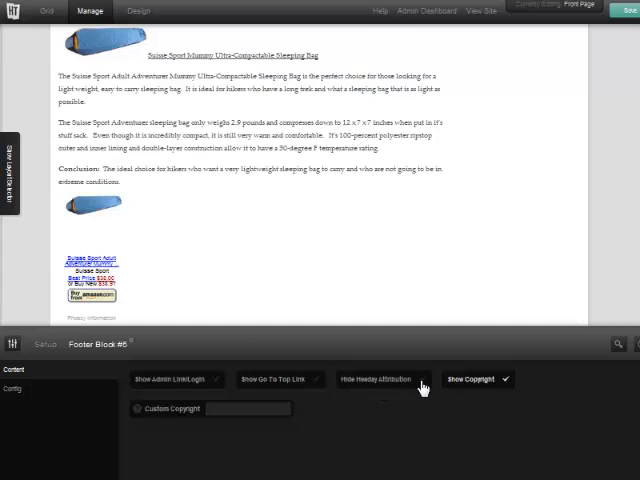
pyautogui.click(420, 380)
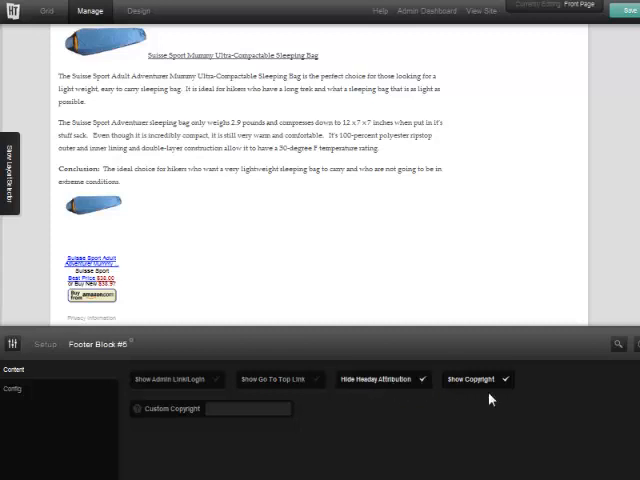
pyautogui.moveTo(490, 398)
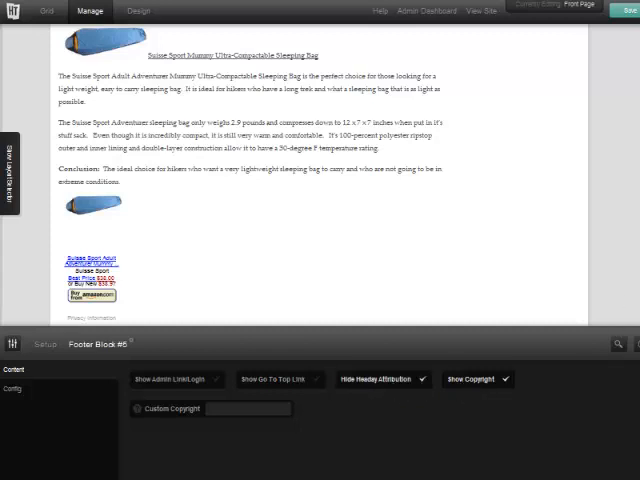
pyautogui.scroll(-3)
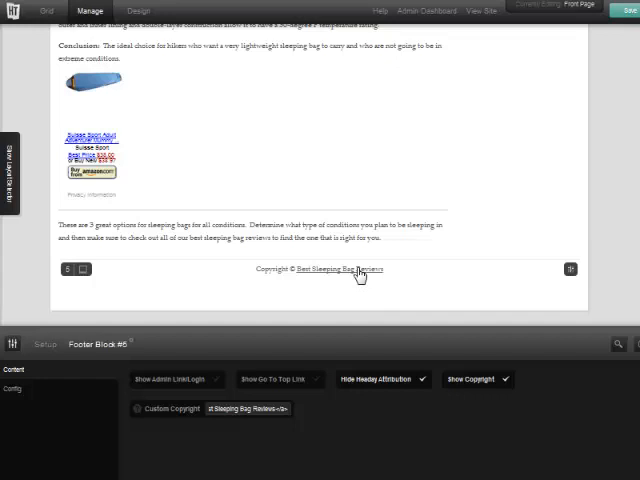
pyautogui.moveTo(332, 294)
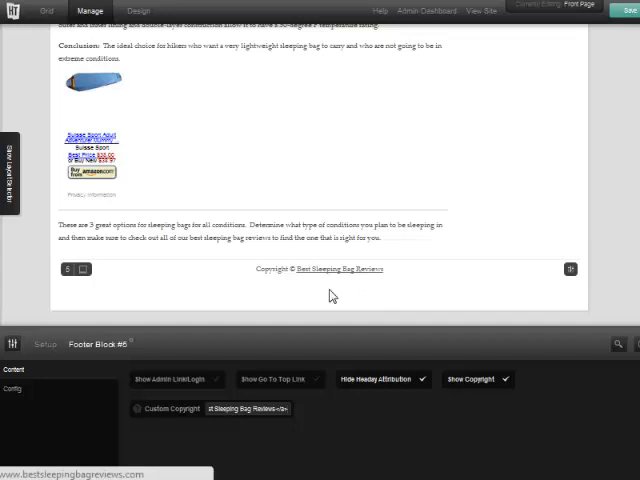
# - Apply the custom copyright 'Copyright © Best Sleeping Bag Reviews' and save the footer
pyautogui.click(622, 10)
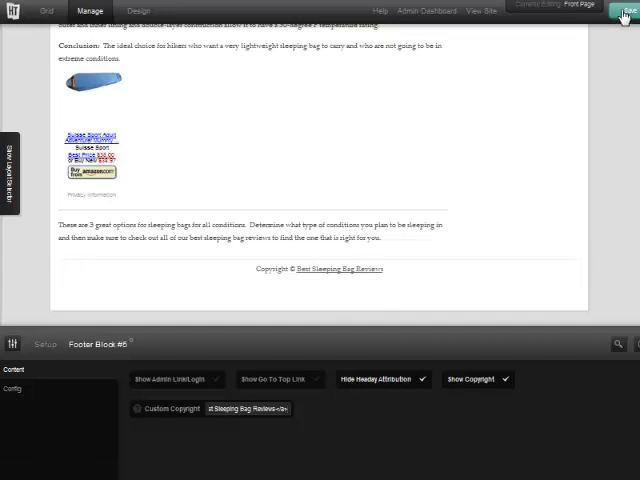
pyautogui.click(620, 10)
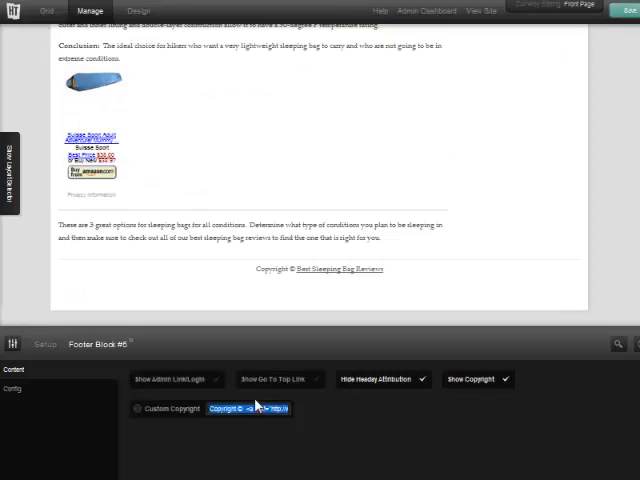
pyautogui.click(382, 380)
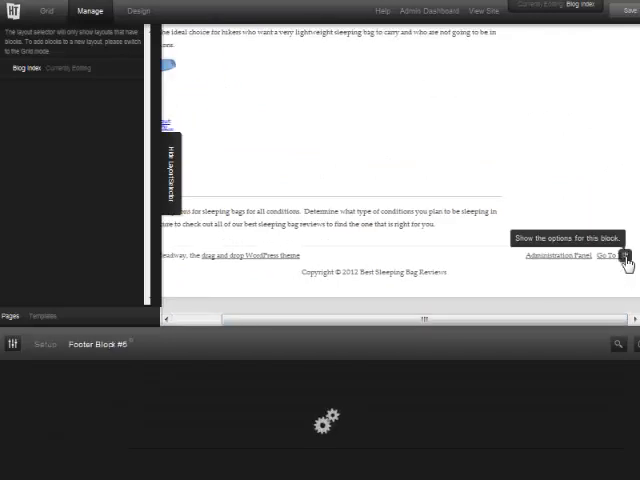
# - Hide the Headway attribution in the blog index footer, save and view the live site
pyautogui.click(626, 260)
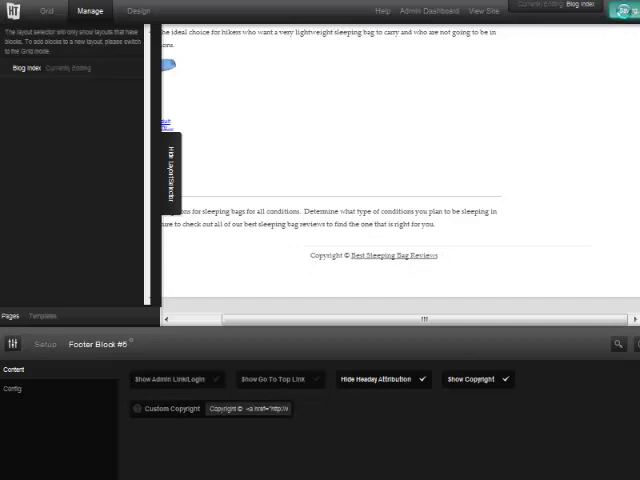
pyautogui.click(628, 10)
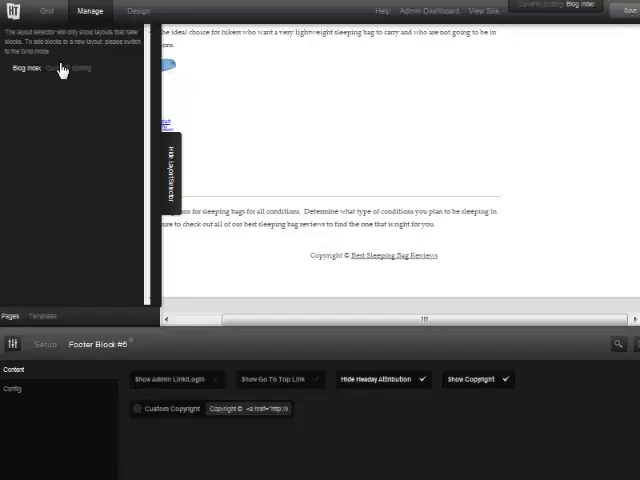
pyautogui.moveTo(124, 80)
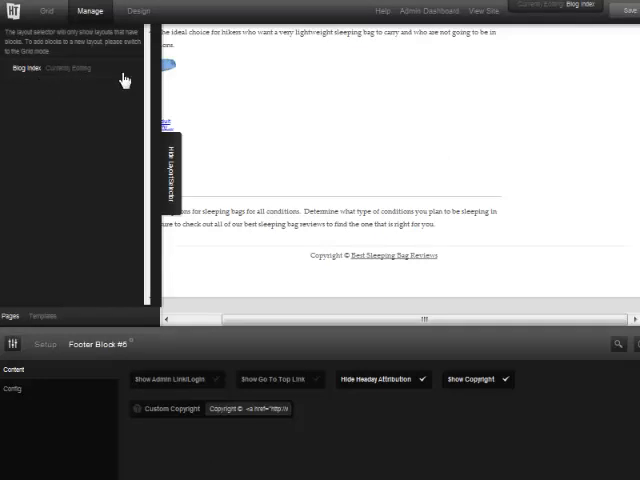
pyautogui.moveTo(308, 28)
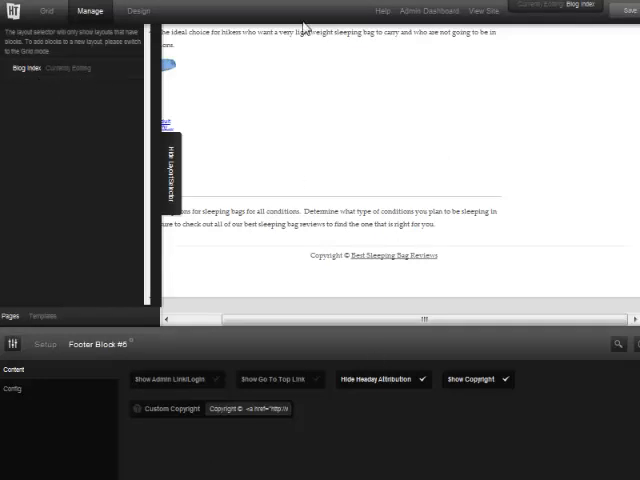
pyautogui.click(484, 12)
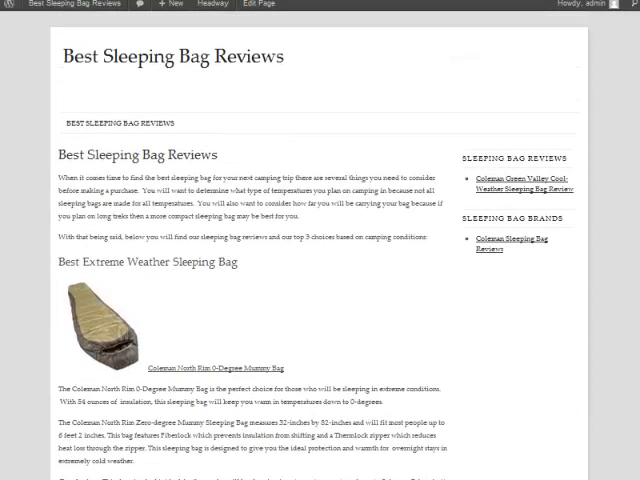
pyautogui.moveTo(88, 62)
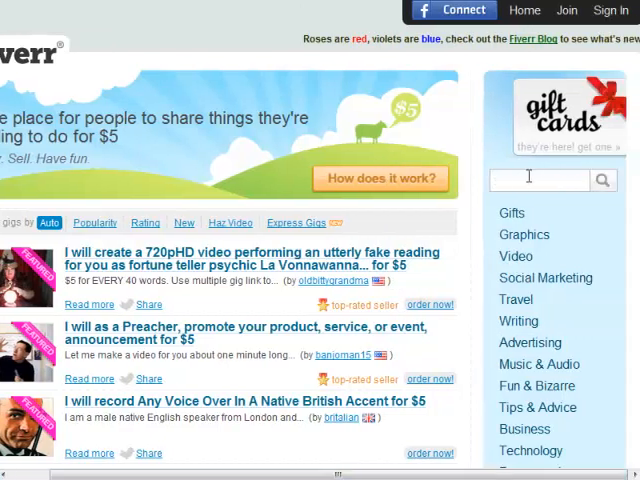
# - Search Fiverr for 'header' design gigs
pyautogui.write('header')
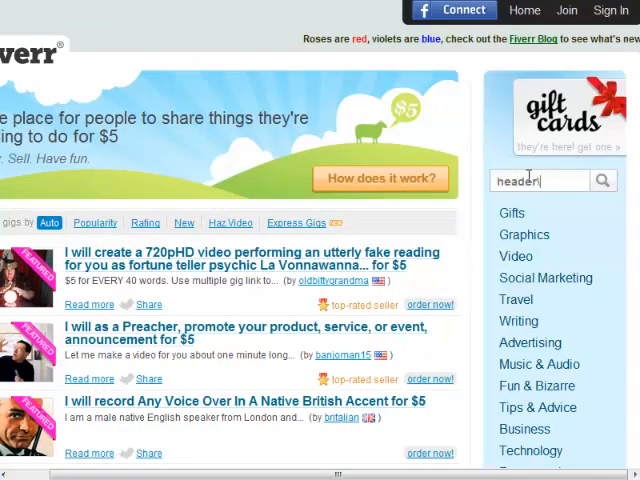
pyautogui.click(602, 180)
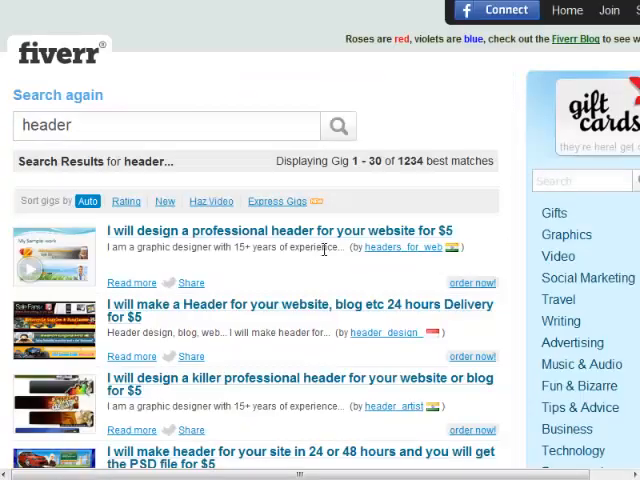
pyautogui.moveTo(170, 238)
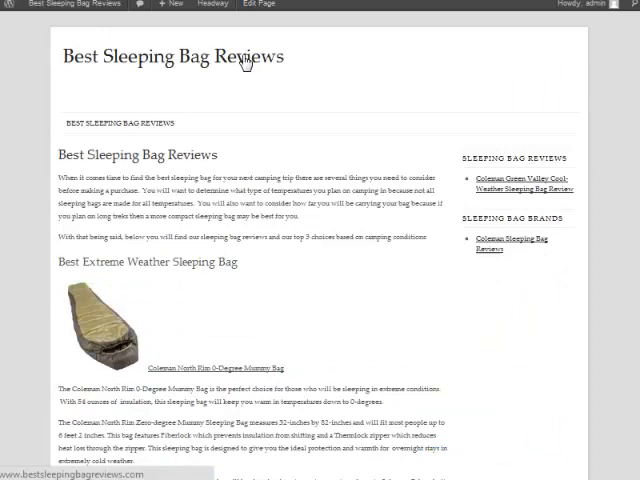
pyautogui.moveTo(278, 96)
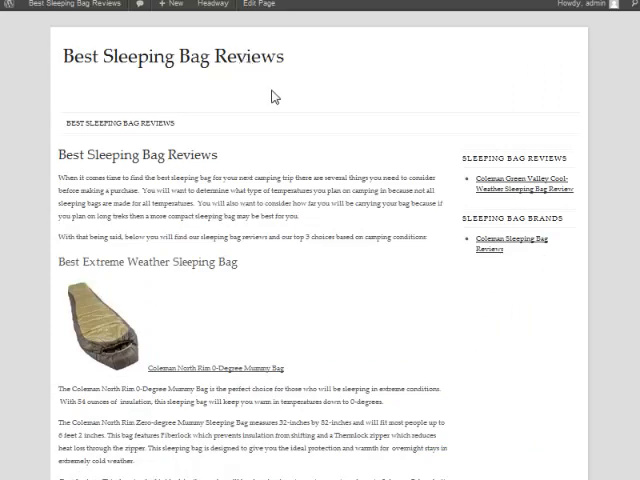
# - From the home page, launch the Headway Visual Editor from the admin bar
pyautogui.scroll(-3)
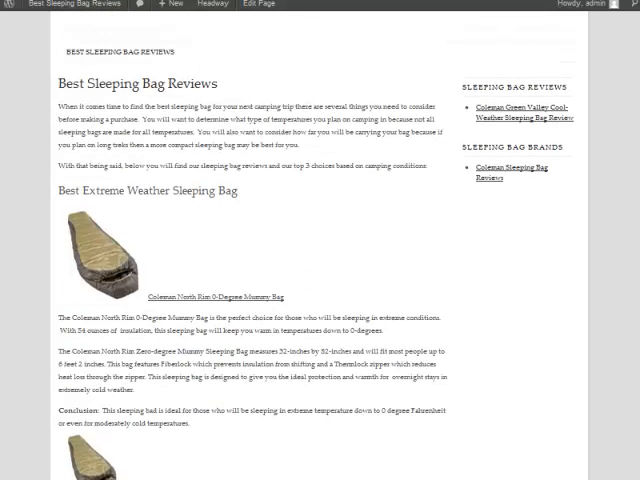
pyautogui.moveTo(168, 302)
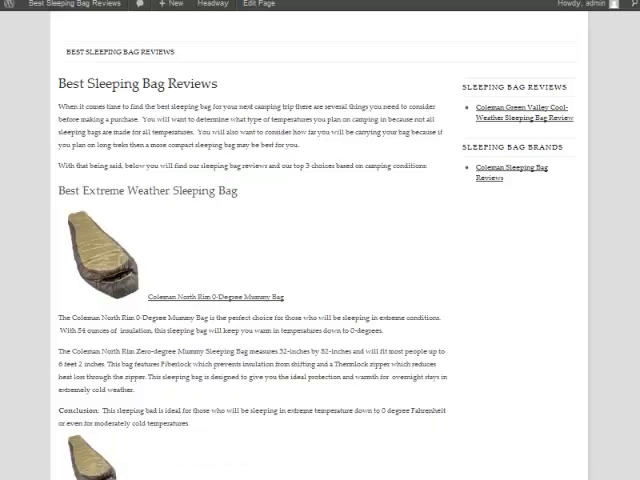
pyautogui.click(100, 12)
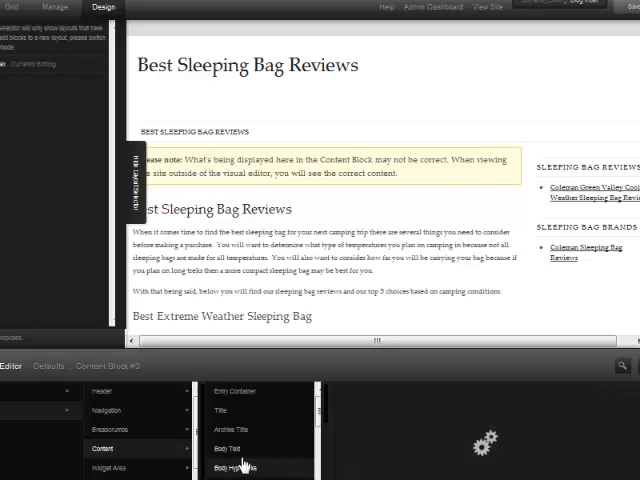
# - Select Content > Body Hyperlinks and adjust their Color property to blue
pyautogui.click(236, 468)
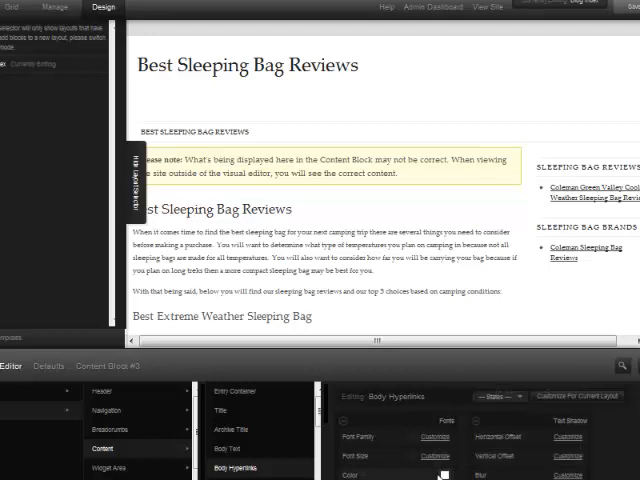
pyautogui.click(430, 476)
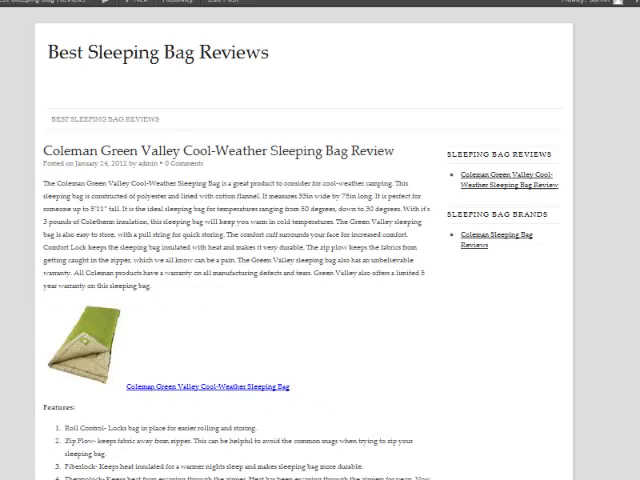
pyautogui.scroll(-3)
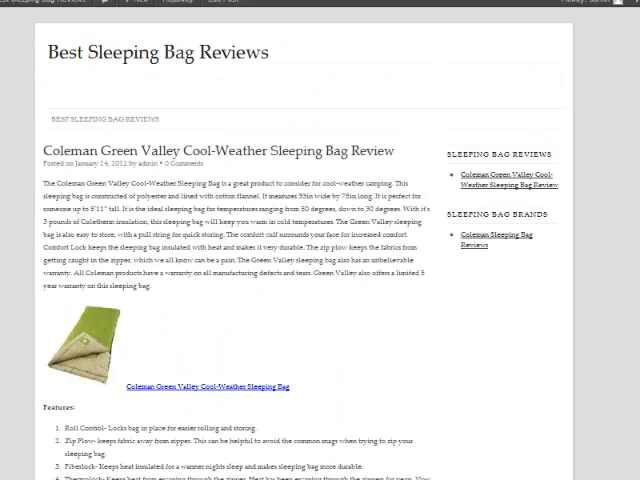
pyautogui.moveTo(232, 208)
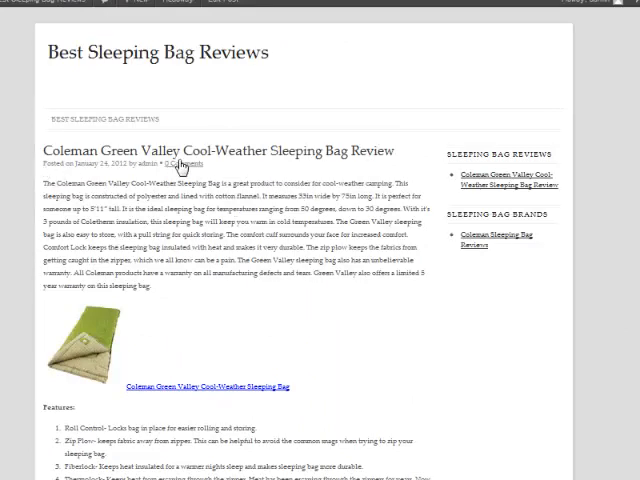
pyautogui.moveTo(234, 174)
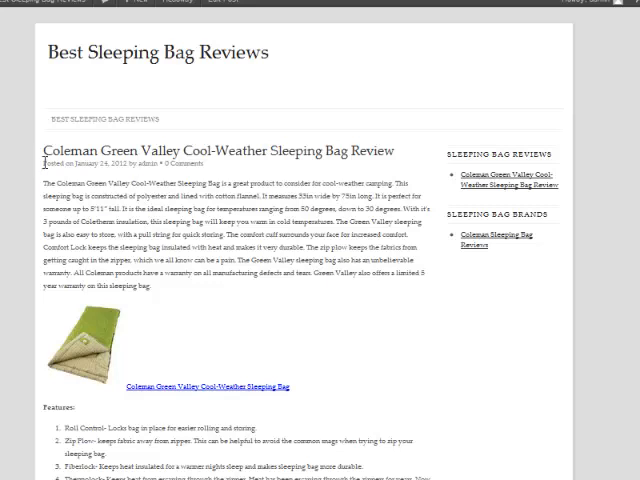
pyautogui.tripleClick(120, 162)
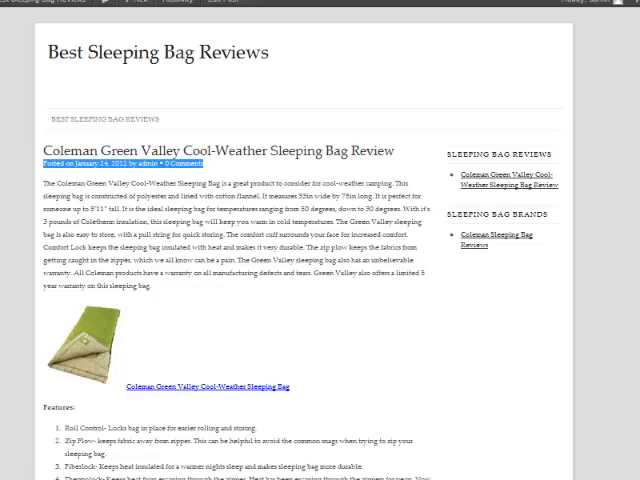
pyautogui.moveTo(548, 120)
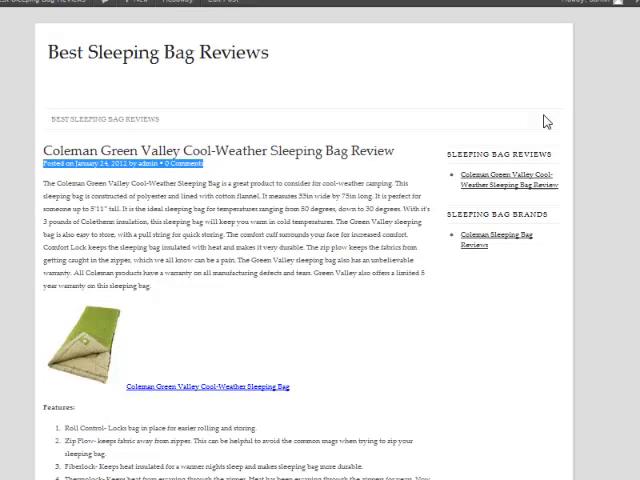
pyautogui.moveTo(364, 180)
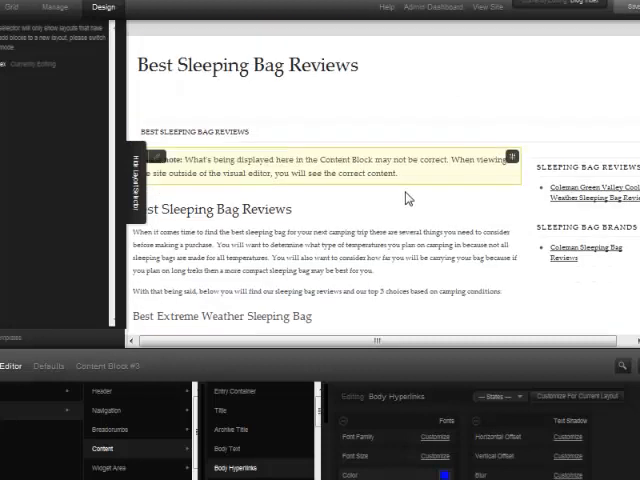
# - Switch to Manage mode and open Content Block #3's Meta options to hide post meta
pyautogui.scroll(-3)
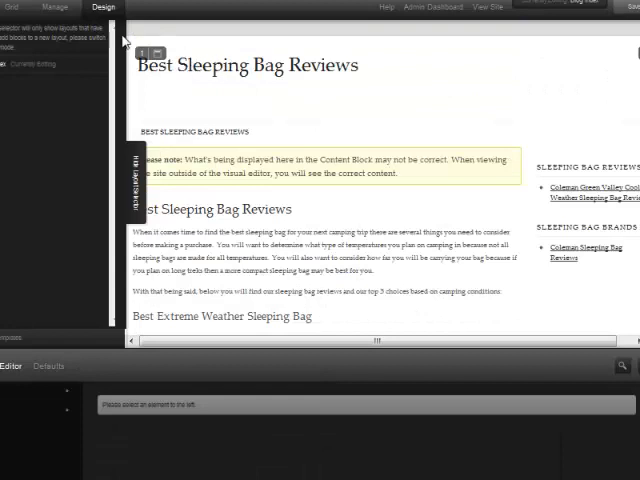
pyautogui.click(56, 8)
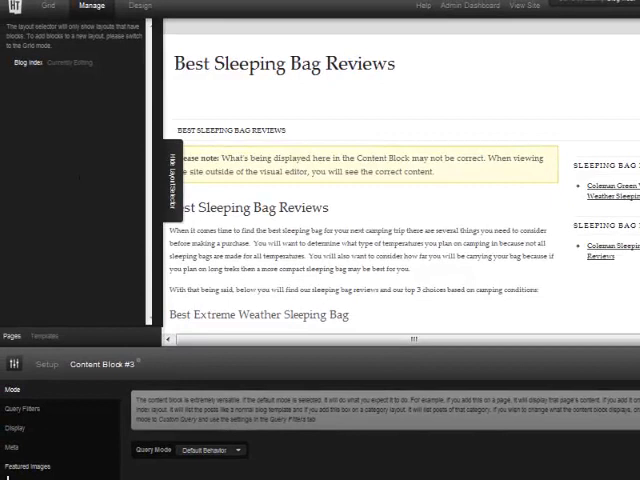
pyautogui.click(12, 448)
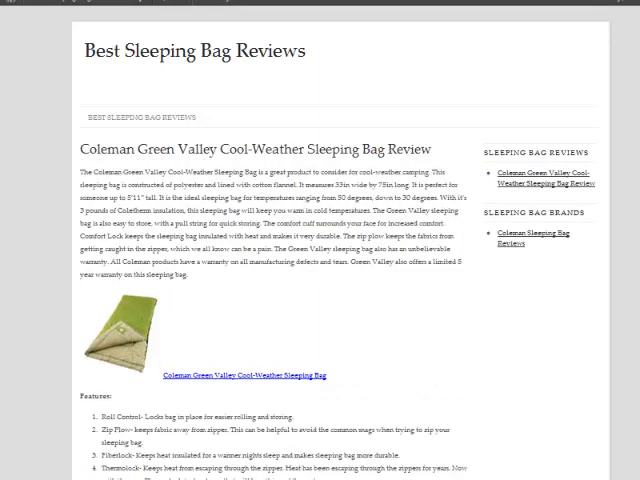
pyautogui.moveTo(380, 312)
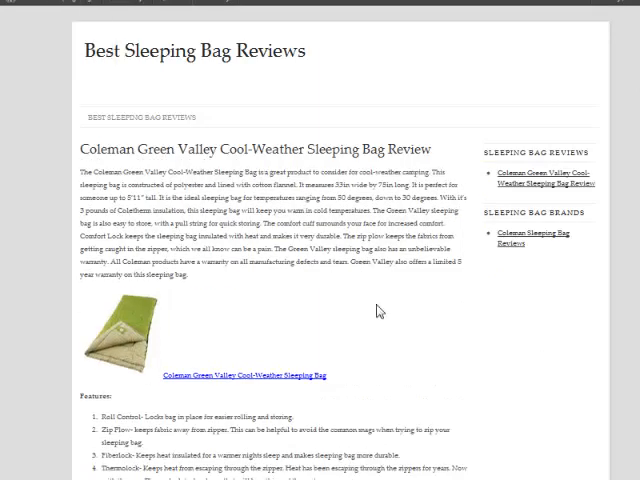
# - Check the post's footer, then return to the home page via the site title
pyautogui.scroll(-3)
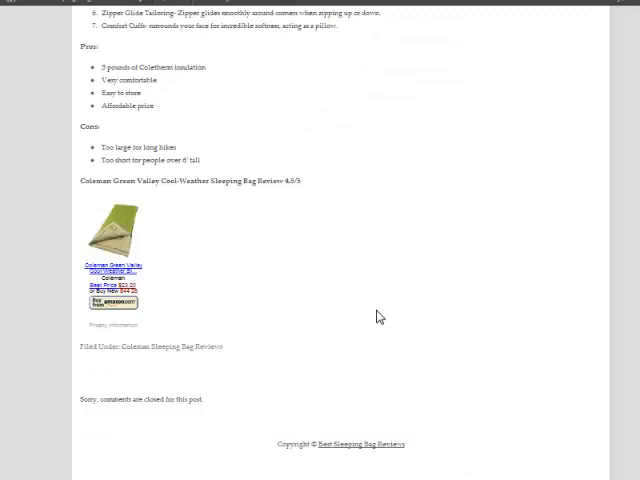
pyautogui.moveTo(136, 396)
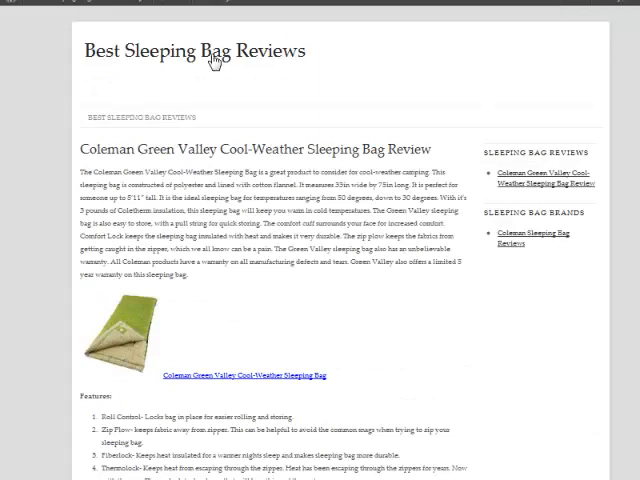
pyautogui.click(138, 116)
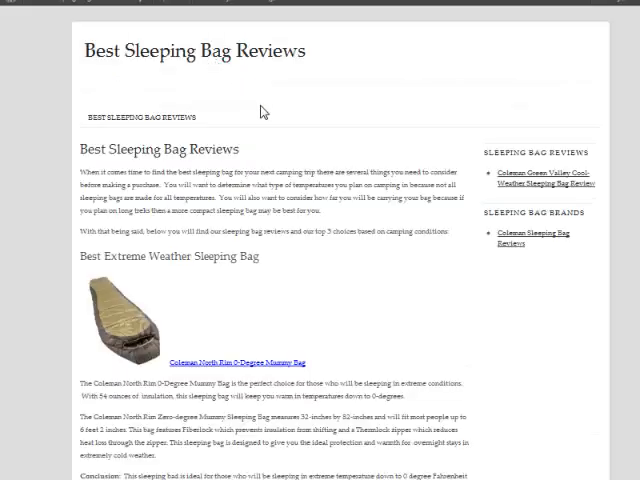
pyautogui.moveTo(252, 168)
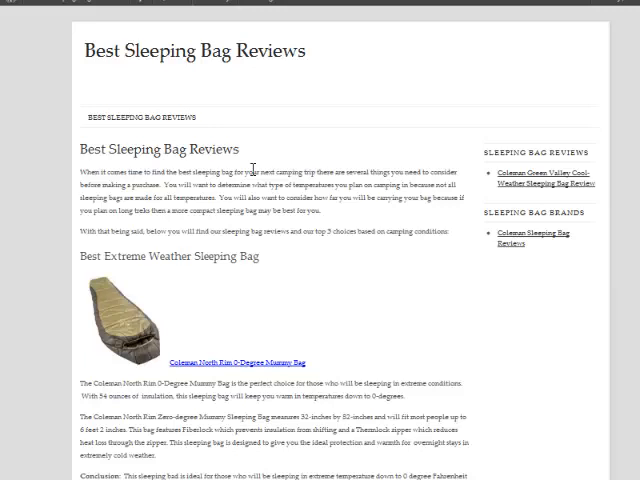
pyautogui.moveTo(252, 168)
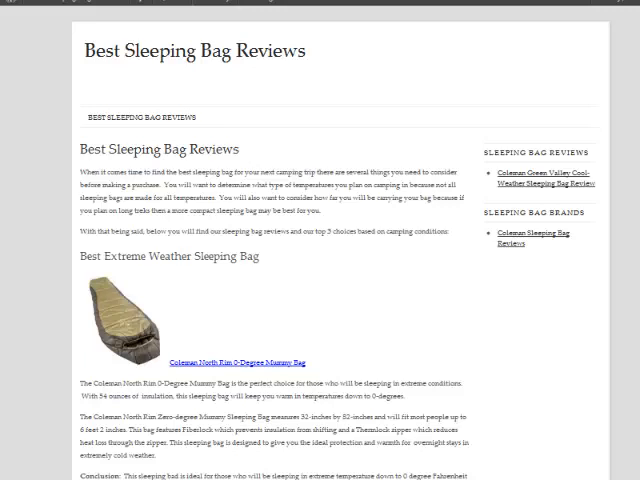